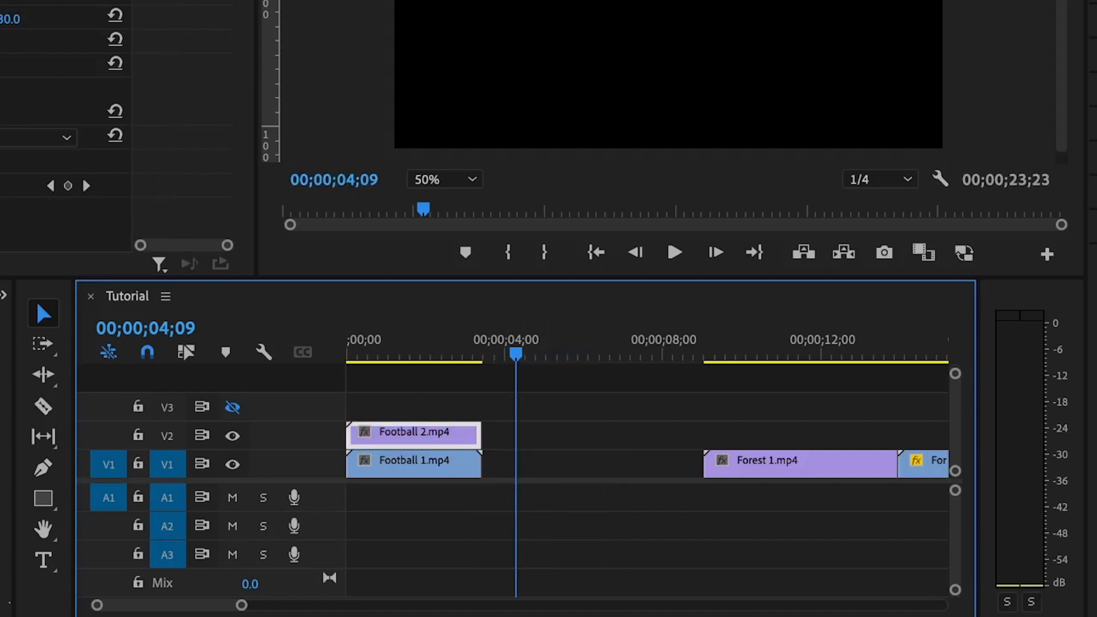
Search 'crop', apply the Crop effect to Football 2 on V2, and save the project.
type("cr")
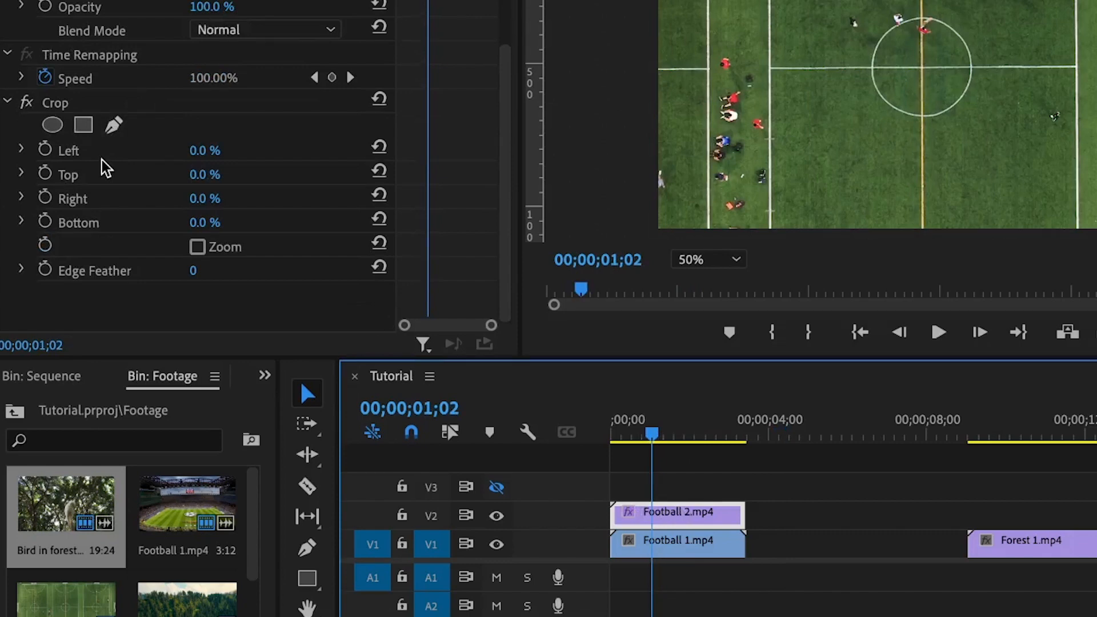
key("ctrl+s")
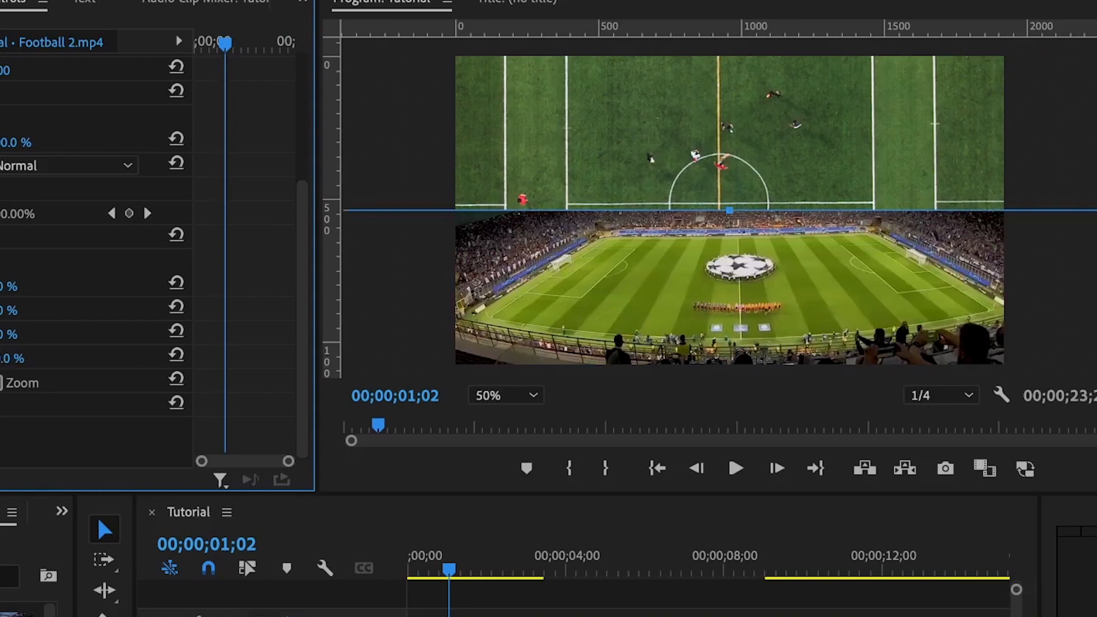
mouse_move(673, 236)
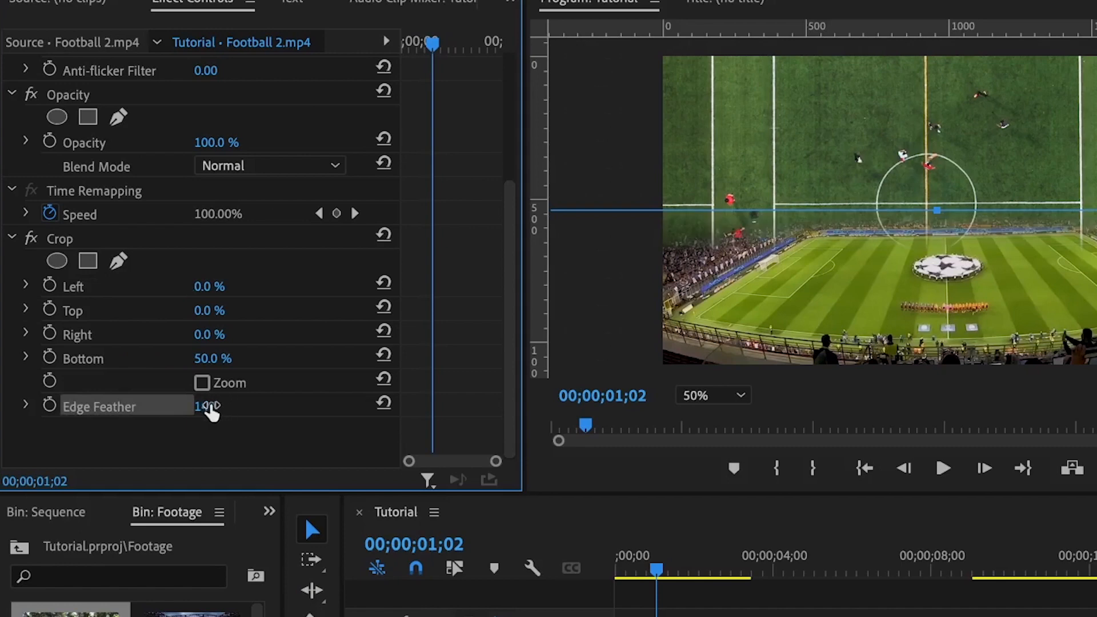
Scrub Football 2's Crop Edge Feather up, then reset it to 0 for a hard seam.
left_click_drag(206, 406, 227, 406)
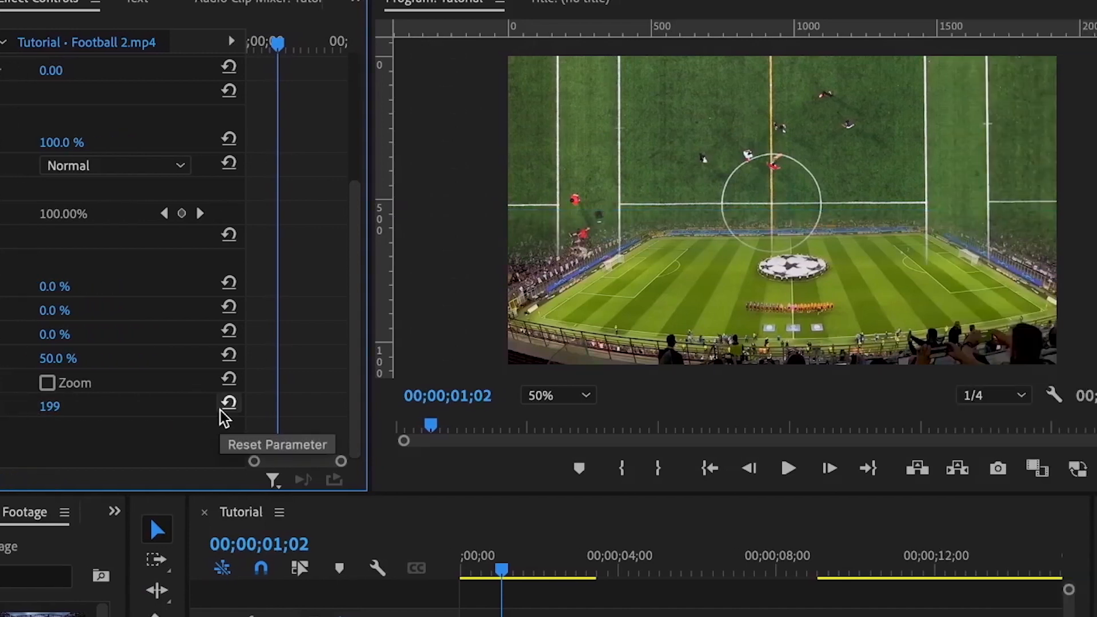
left_click(228, 402)
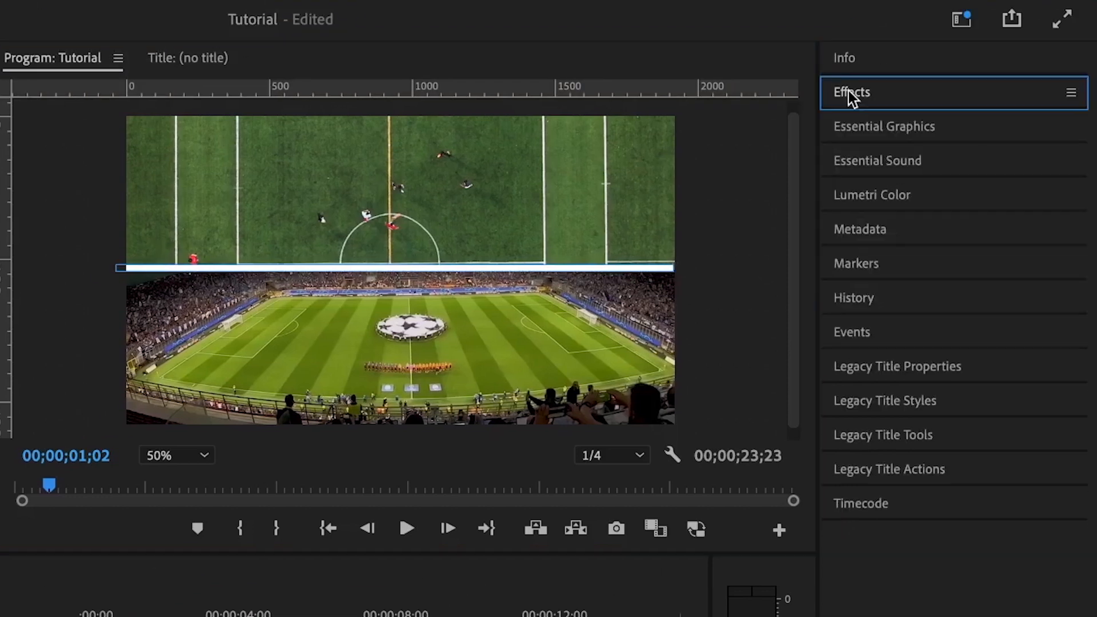
Bring up the Effects panel and browse the Window menu's panel list.
left_click(884, 126)
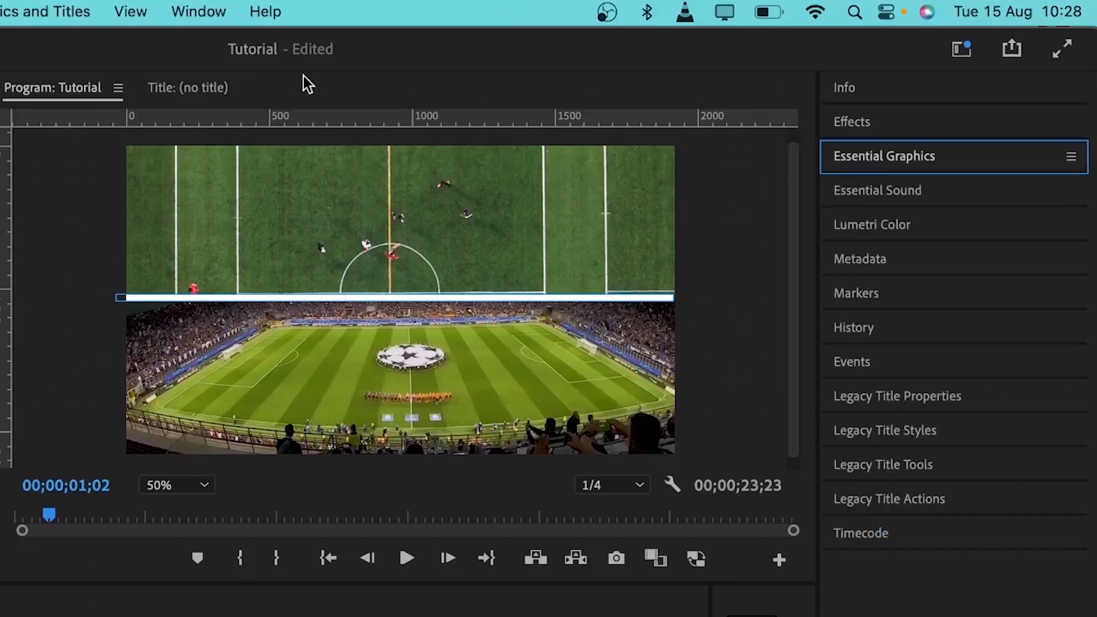
left_click(197, 12)
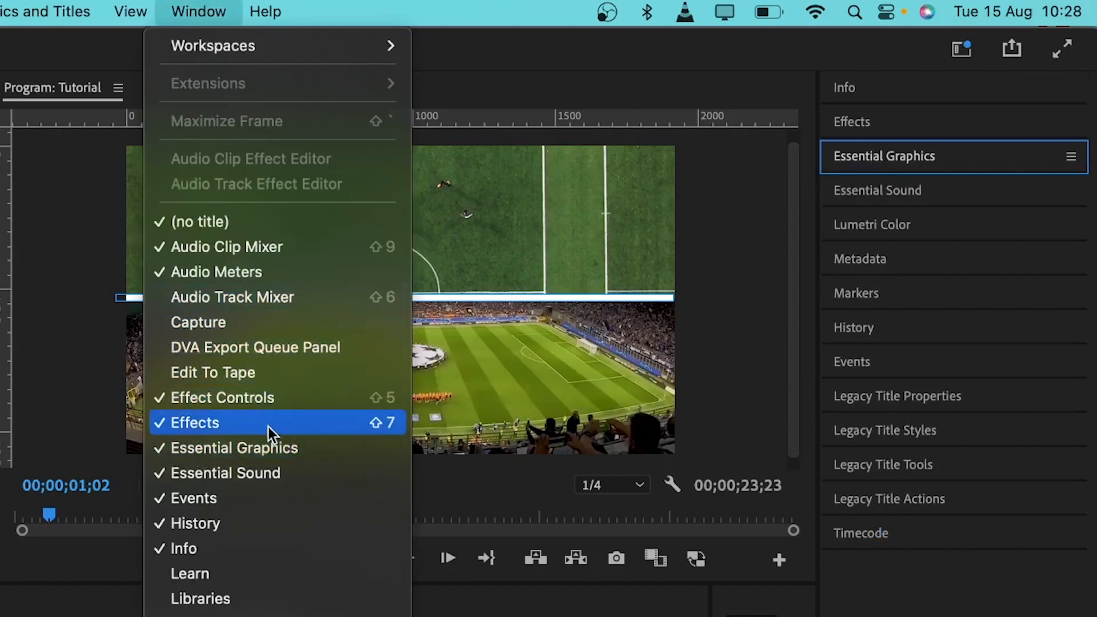
mouse_move(727, 351)
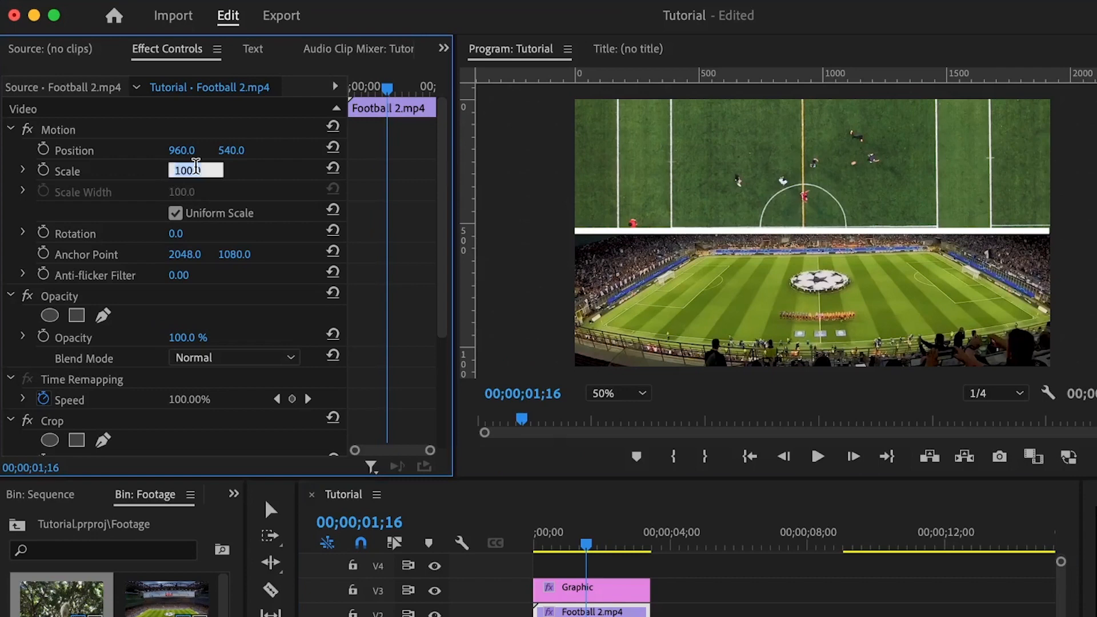
Scale Football 2 to 150% and rotate it 45°, hiding the V3 divider track.
type("1")
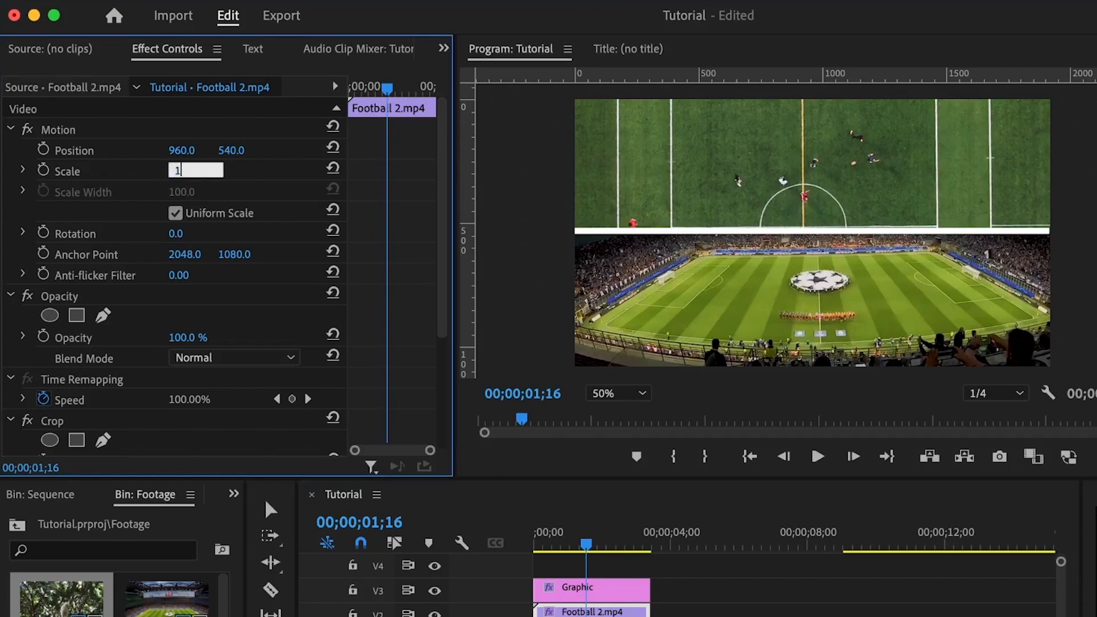
type("150.0")
left_click(186, 234)
type("45")
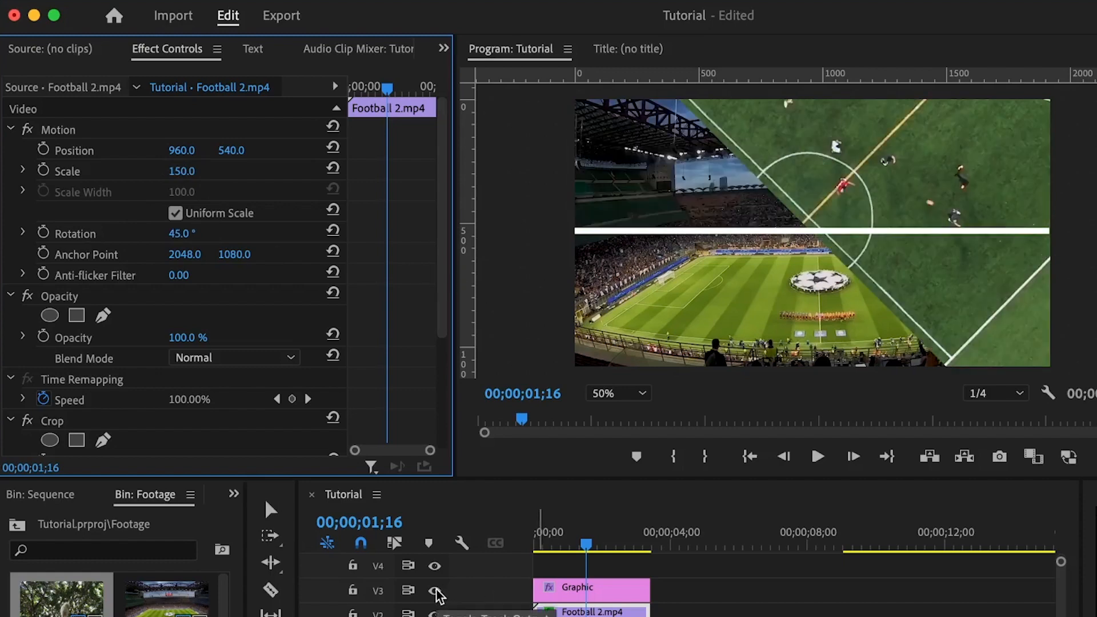
left_click(433, 589)
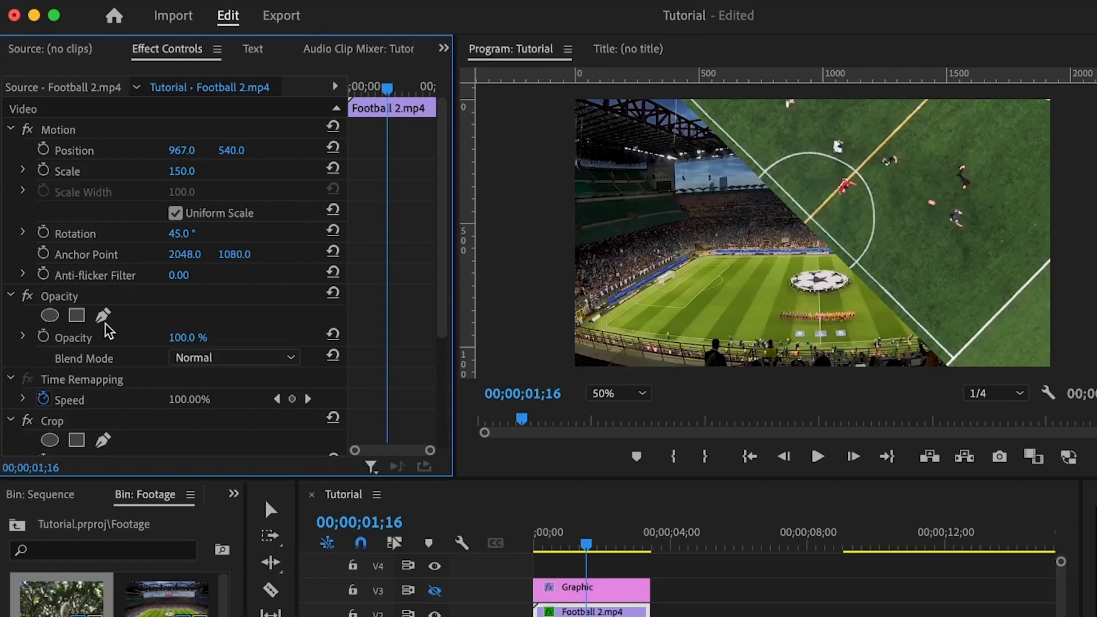
Keyframe Football 2's Crop Bottom and reset it to 0% at this time.
scroll("down", 3)
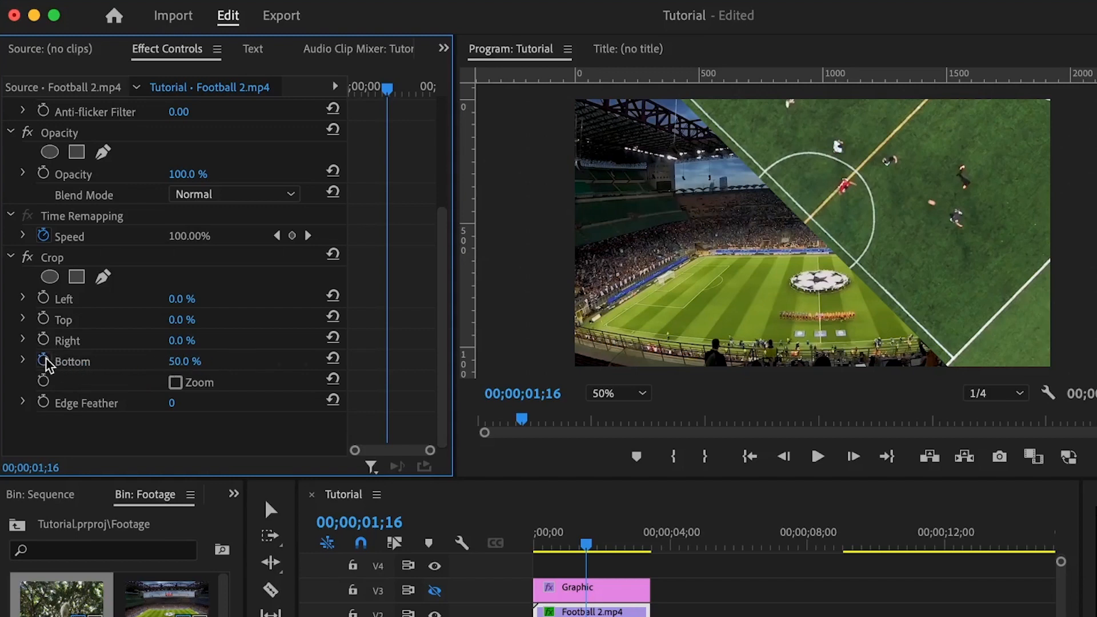
left_click(44, 360)
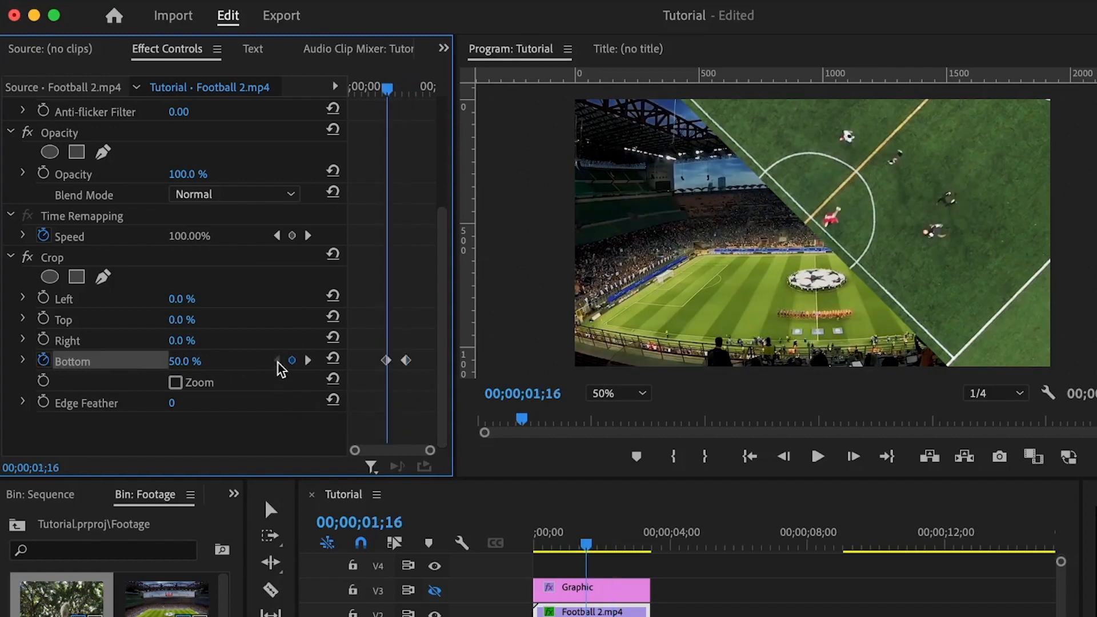
mouse_move(333, 360)
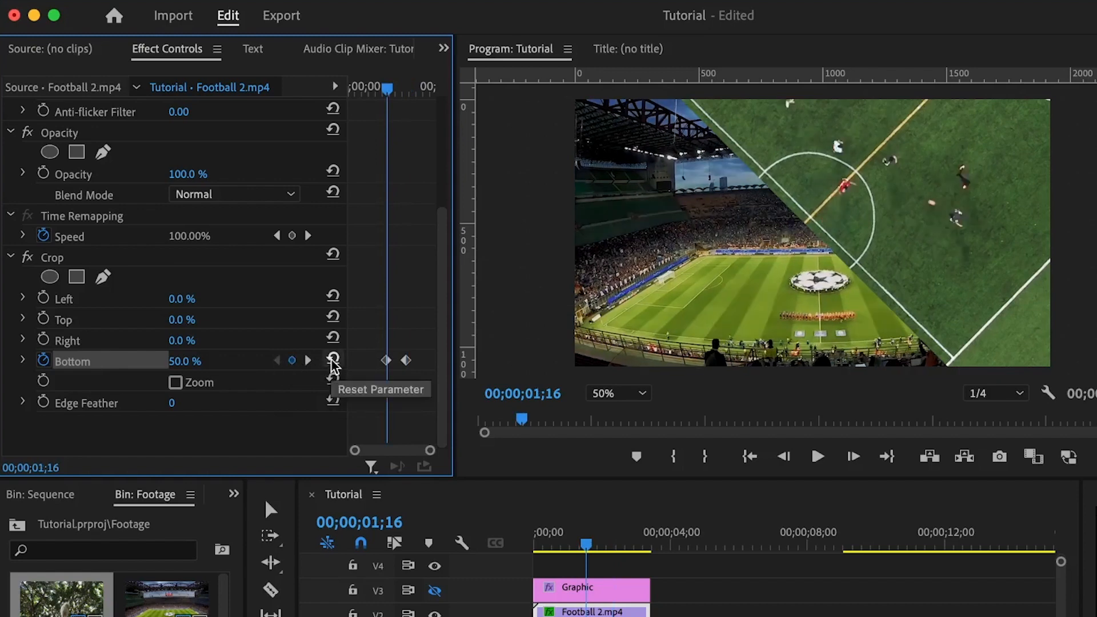
left_click(332, 360)
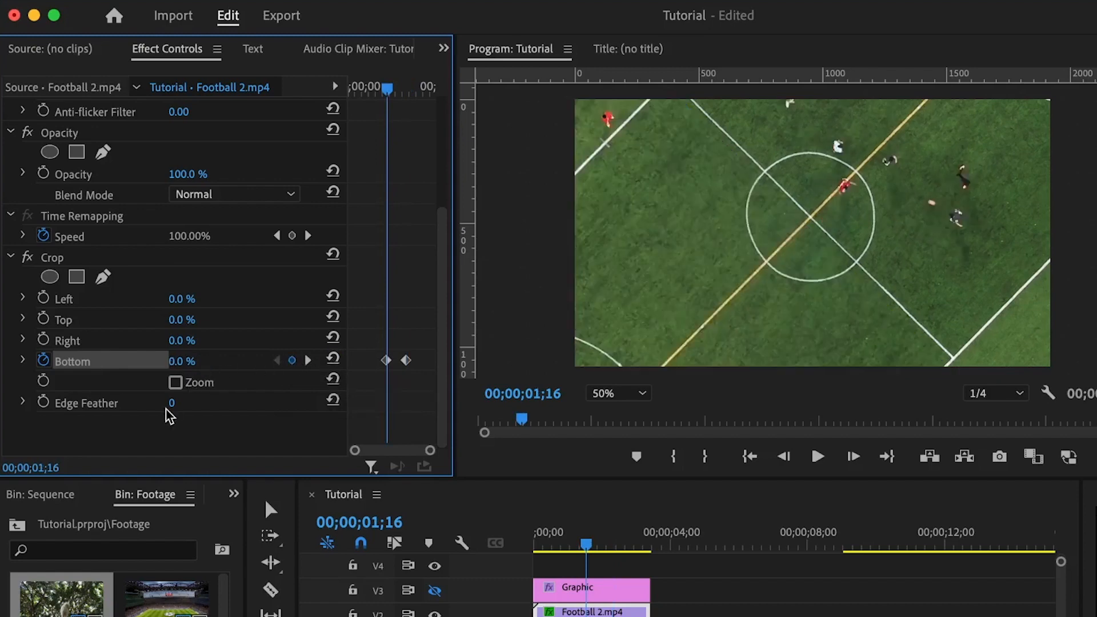
left_click(817, 456)
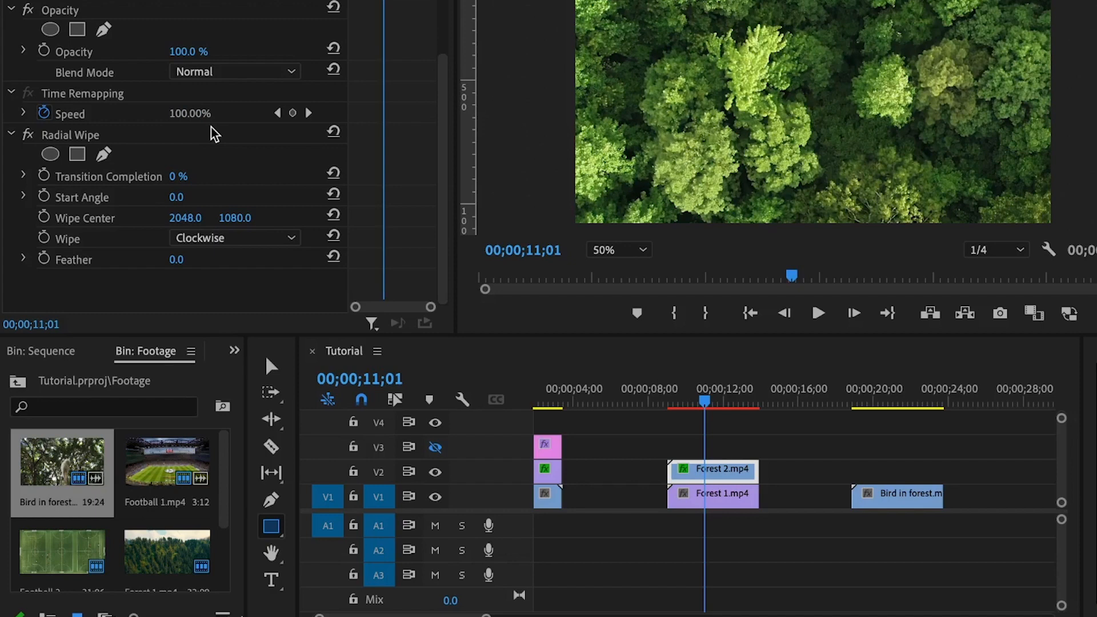
mouse_move(239, 25)
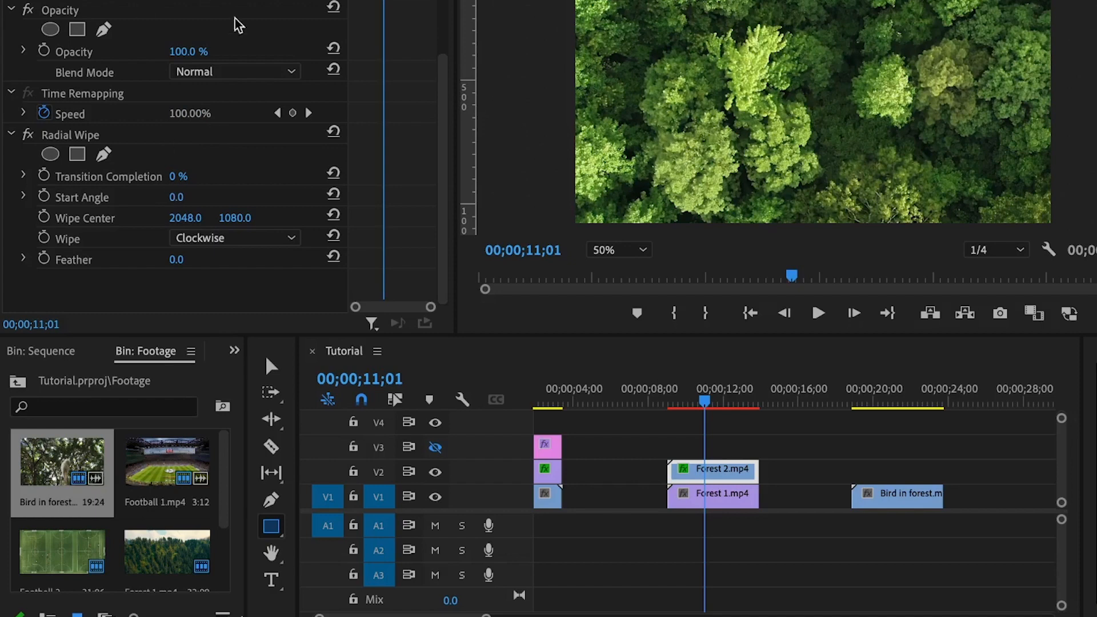
mouse_move(76, 153)
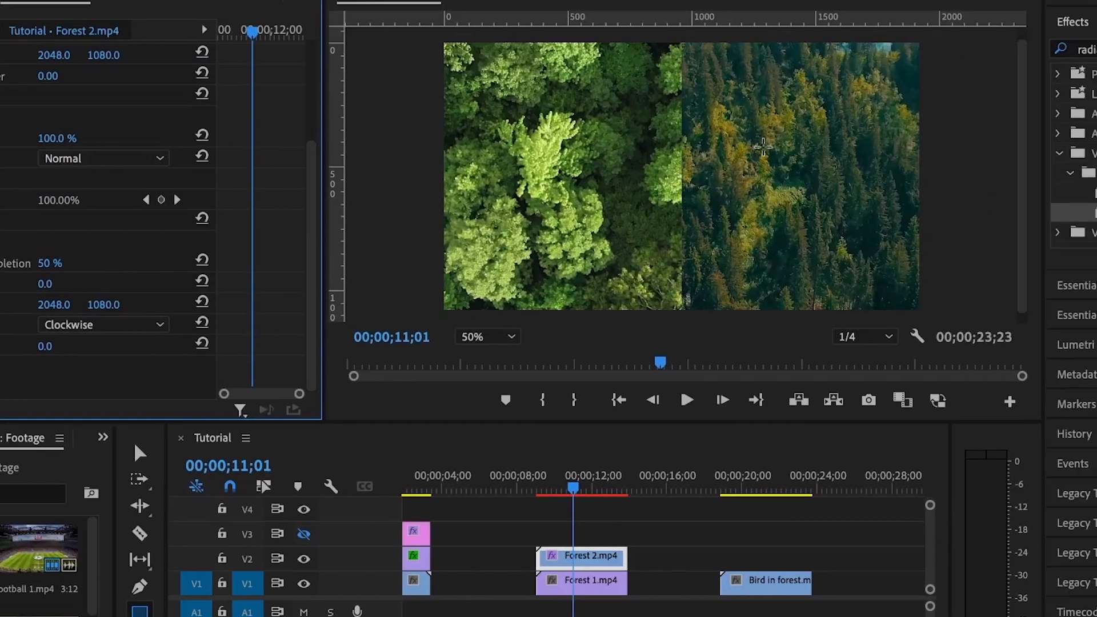
mouse_move(811, 124)
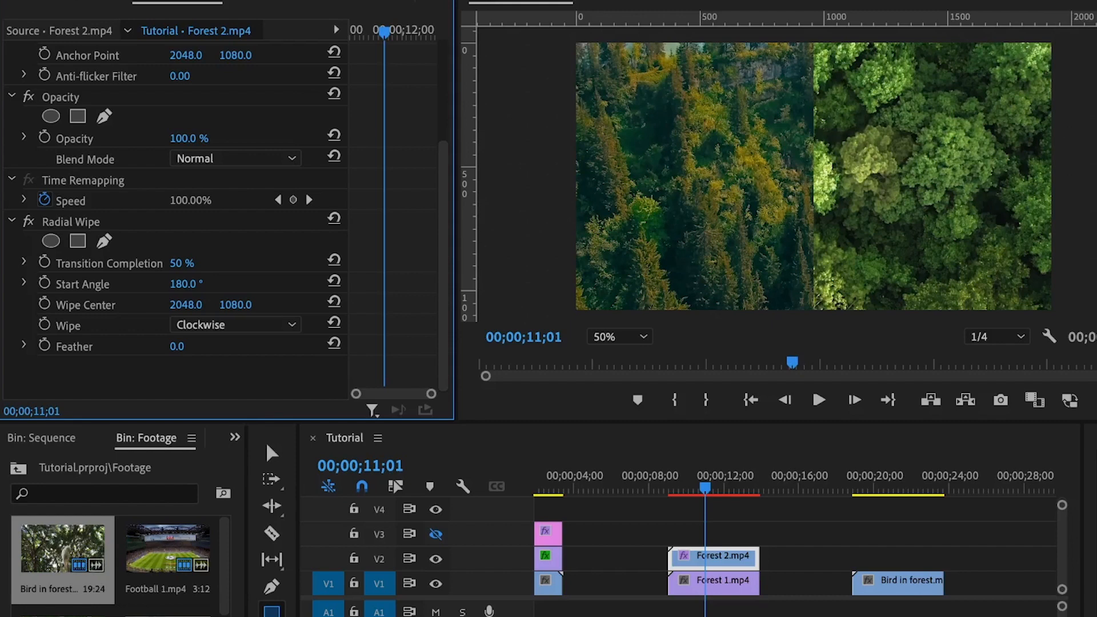
mouse_move(695, 177)
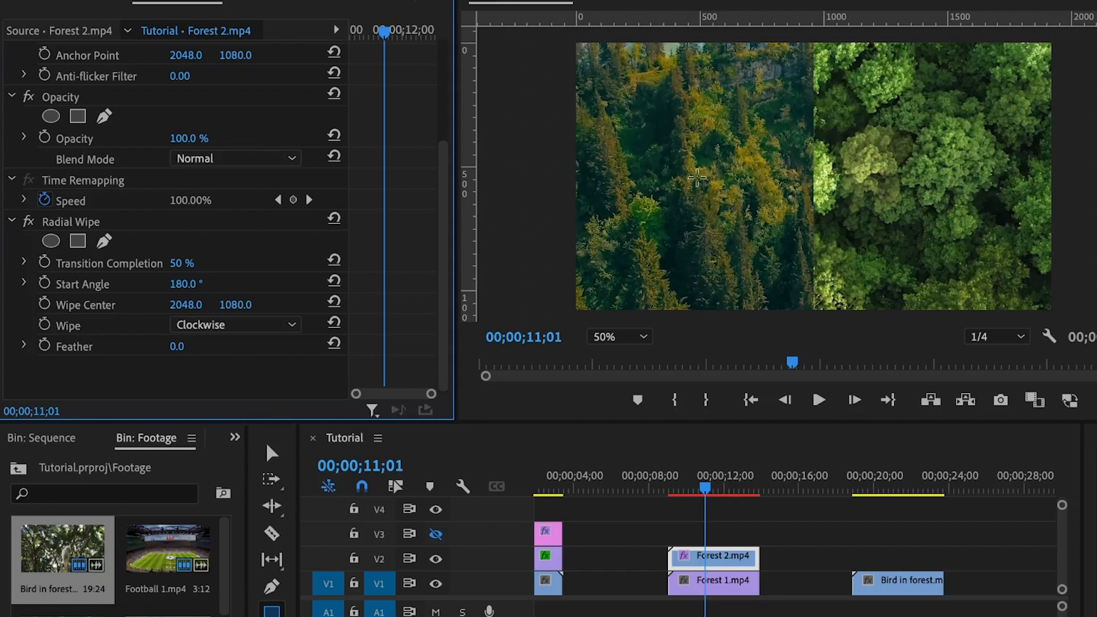
Set Forest 2's Radial Wipe Start Angle to 90°, raise Wipe Center, and run it counterclockwise.
left_click(191, 283)
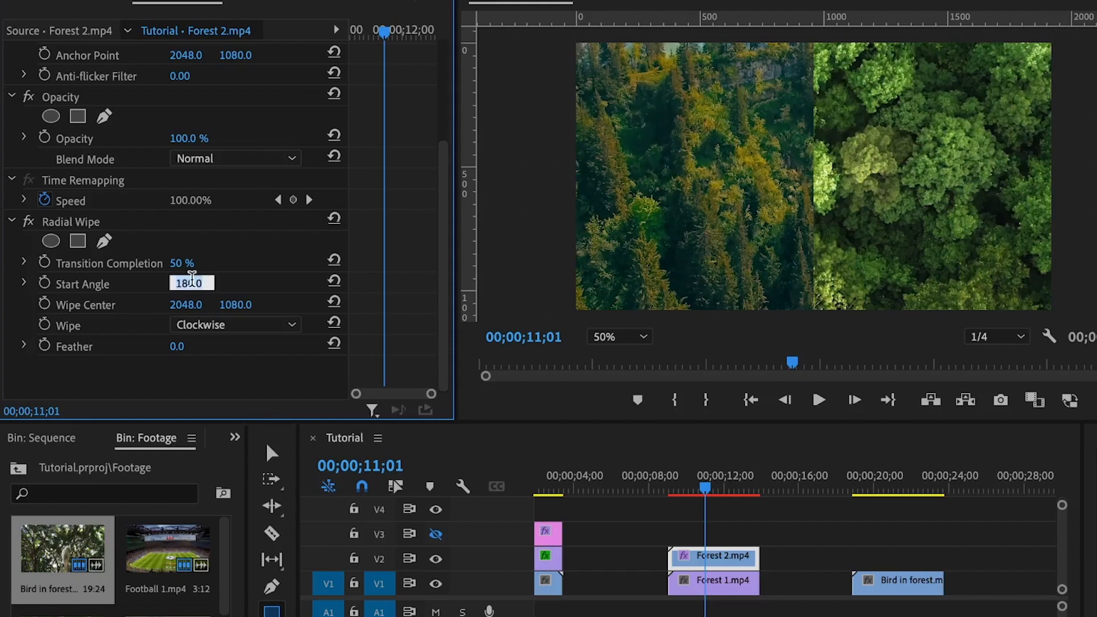
type("90")
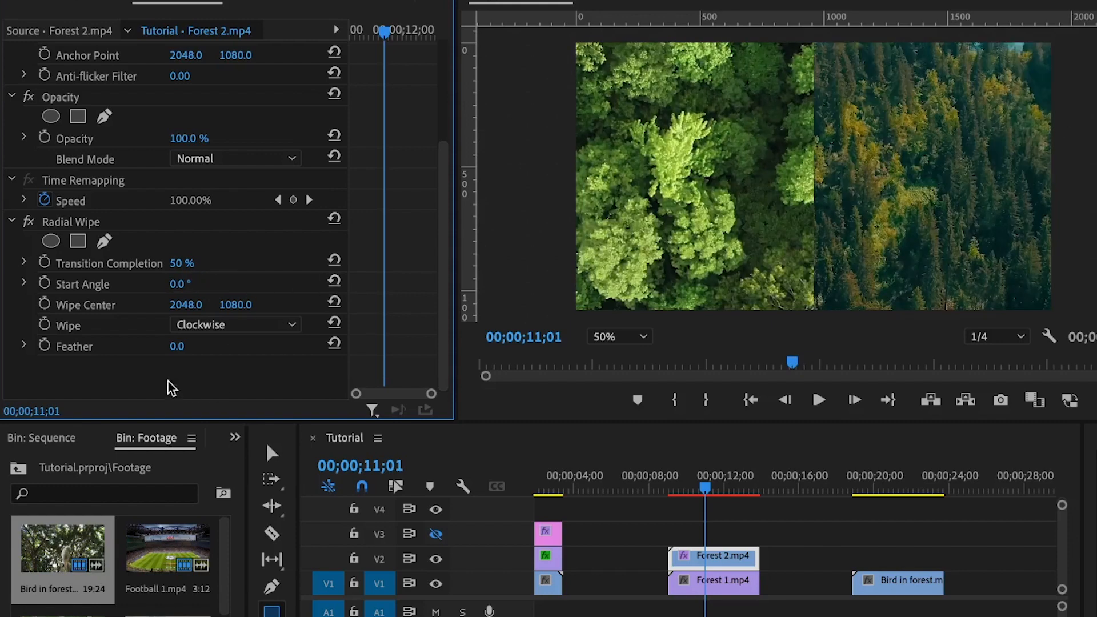
mouse_move(87, 312)
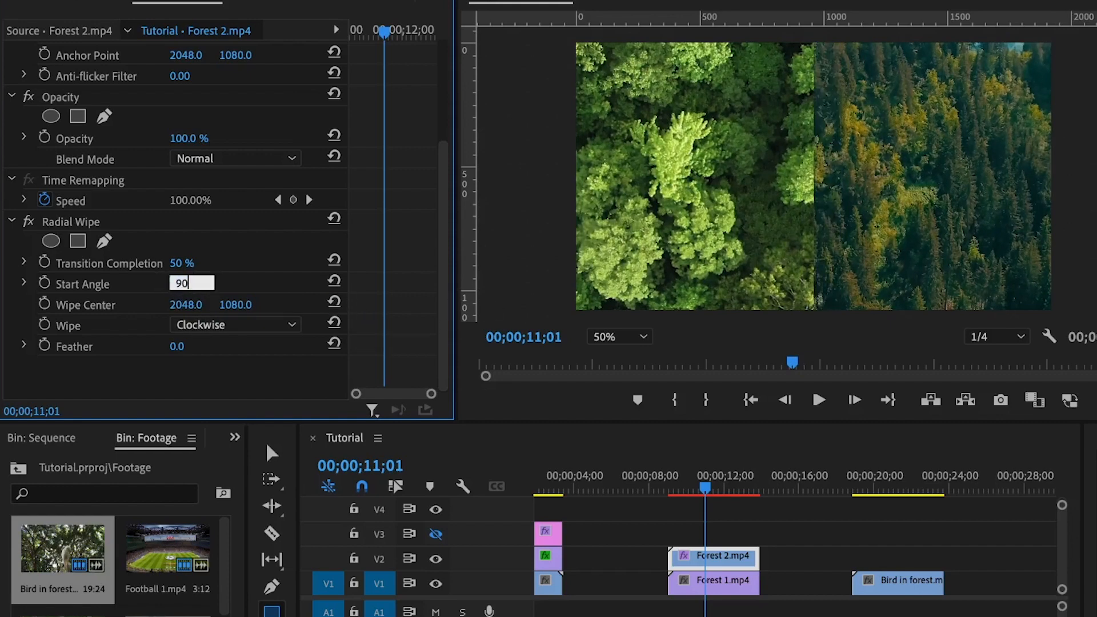
key("enter")
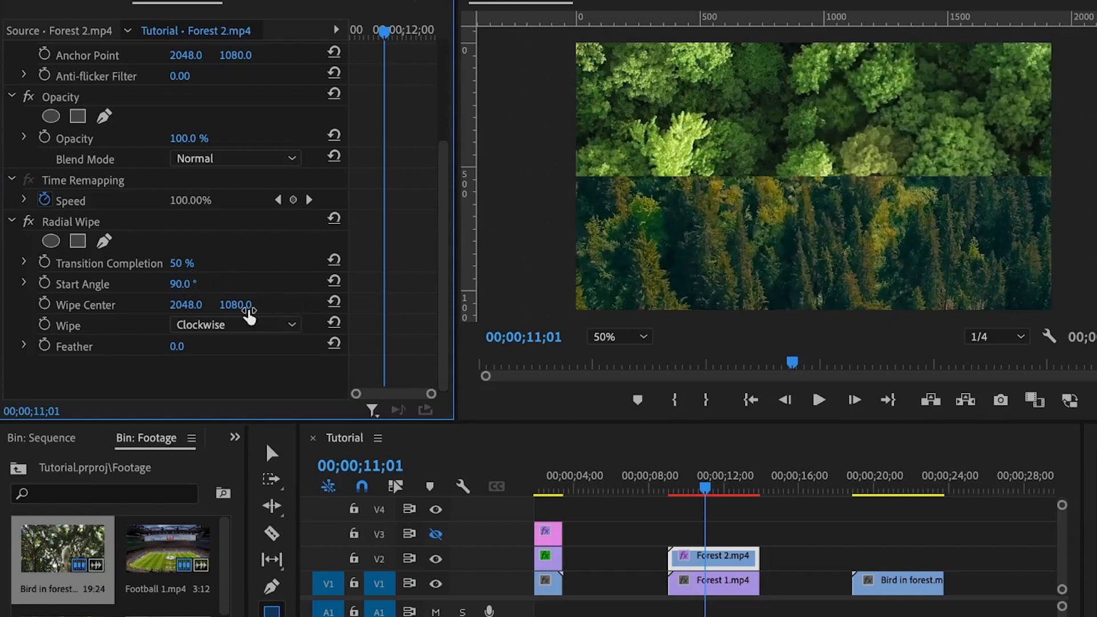
left_click_drag(238, 304, 238, 304)
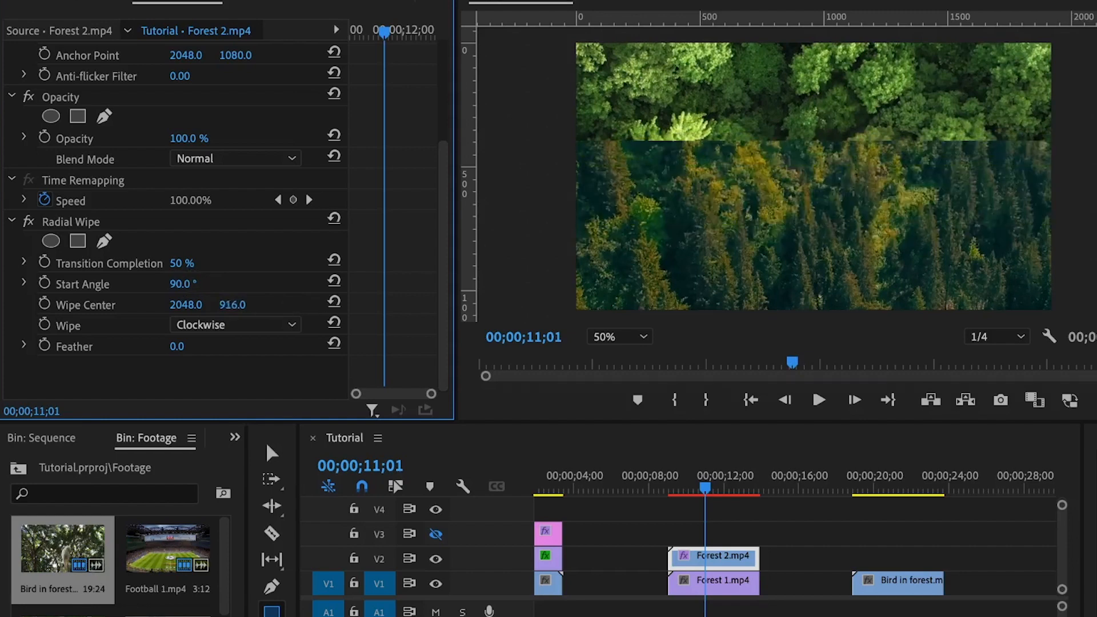
left_click(334, 304)
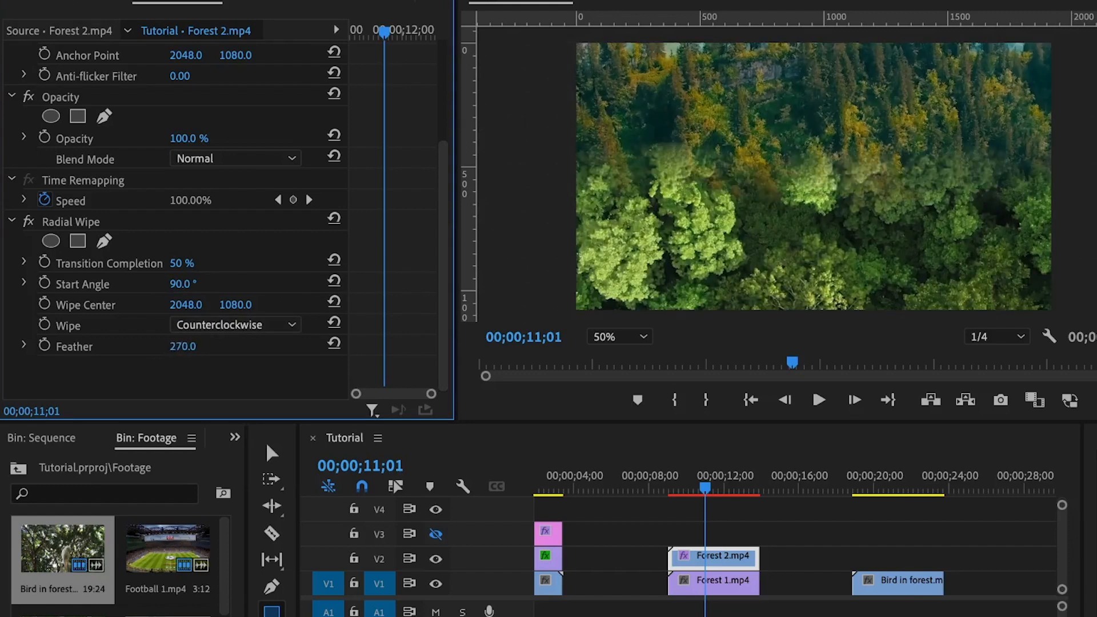
Lower Forest 2's Radial Wipe Feather from 270 to about 208.
left_click_drag(196, 345, 175, 346)
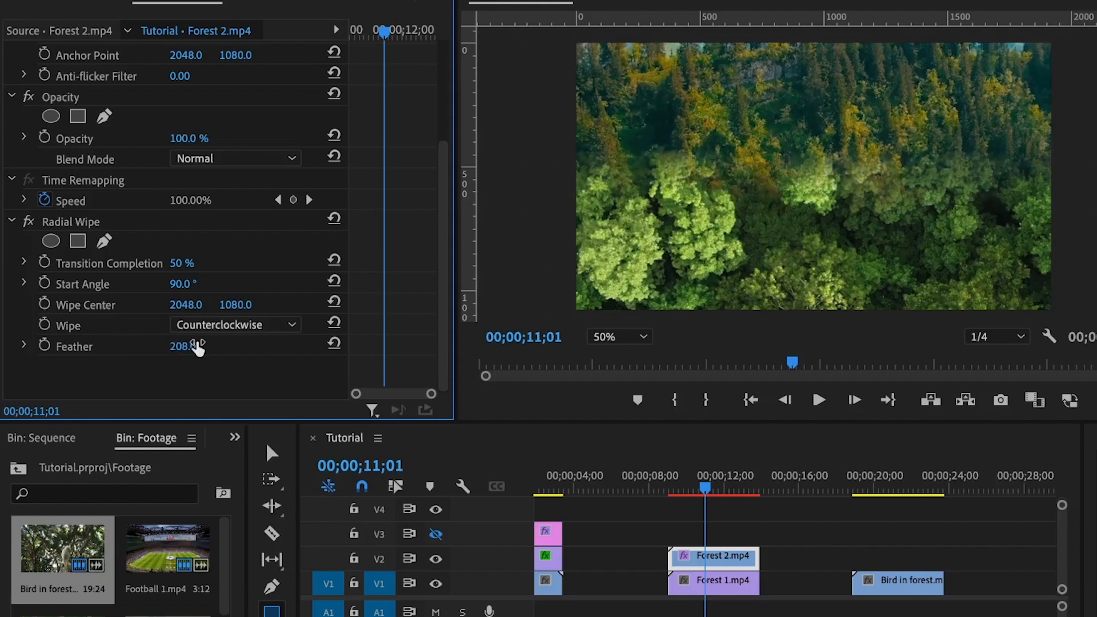
mouse_move(67, 294)
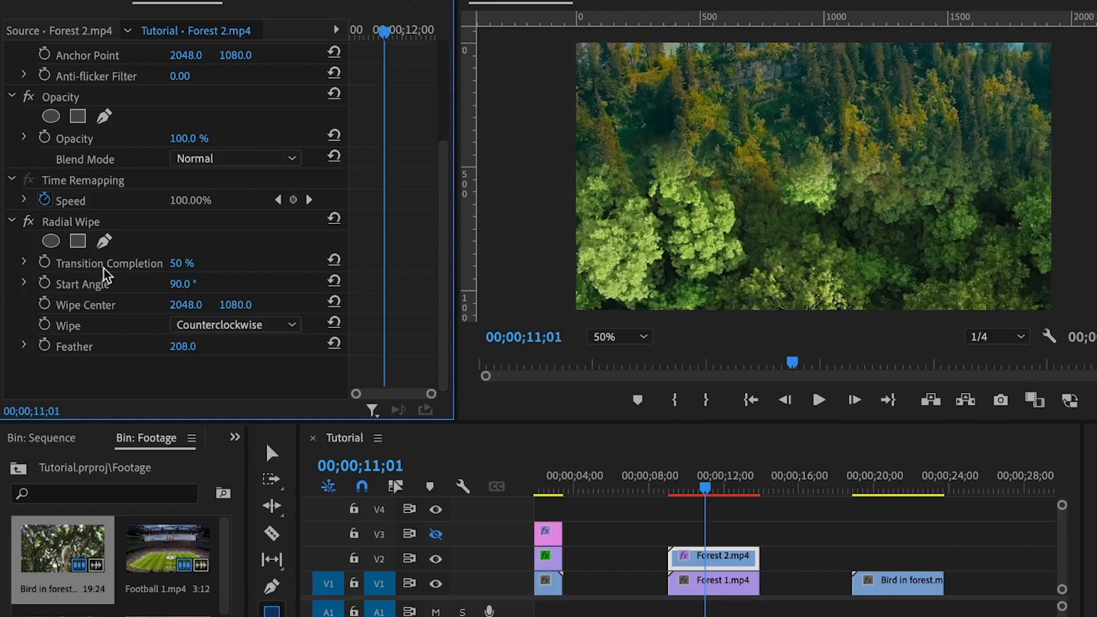
mouse_move(199, 273)
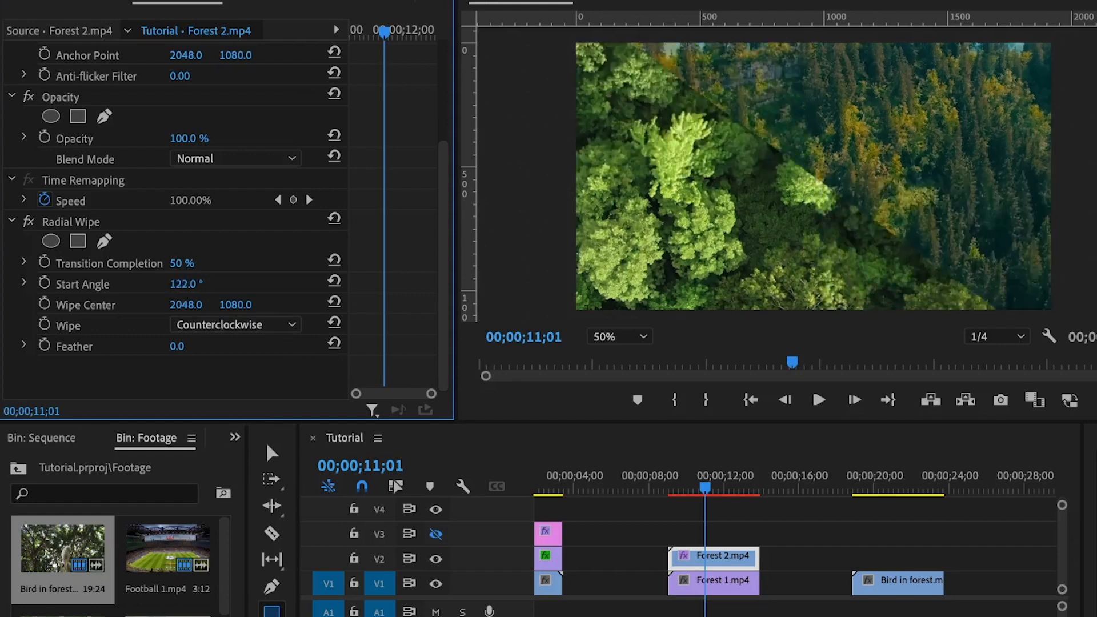
Tilt the wipe Start Angle to 119°, select the Radial Wipe effect, and pick Bird in forest.
left_click_drag(189, 283, 178, 283)
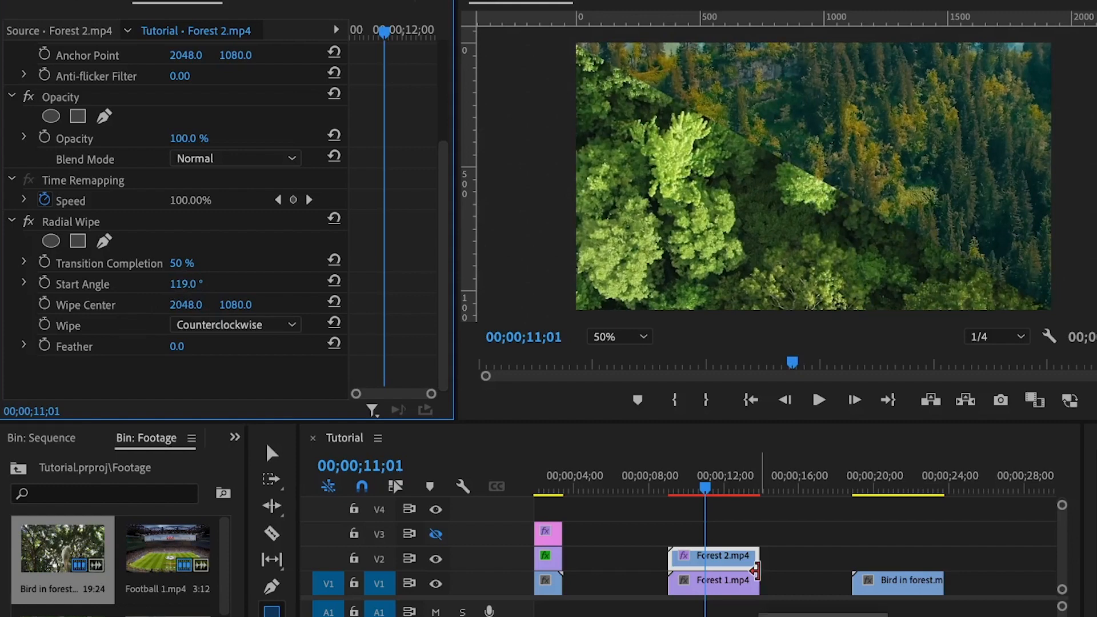
left_click(70, 221)
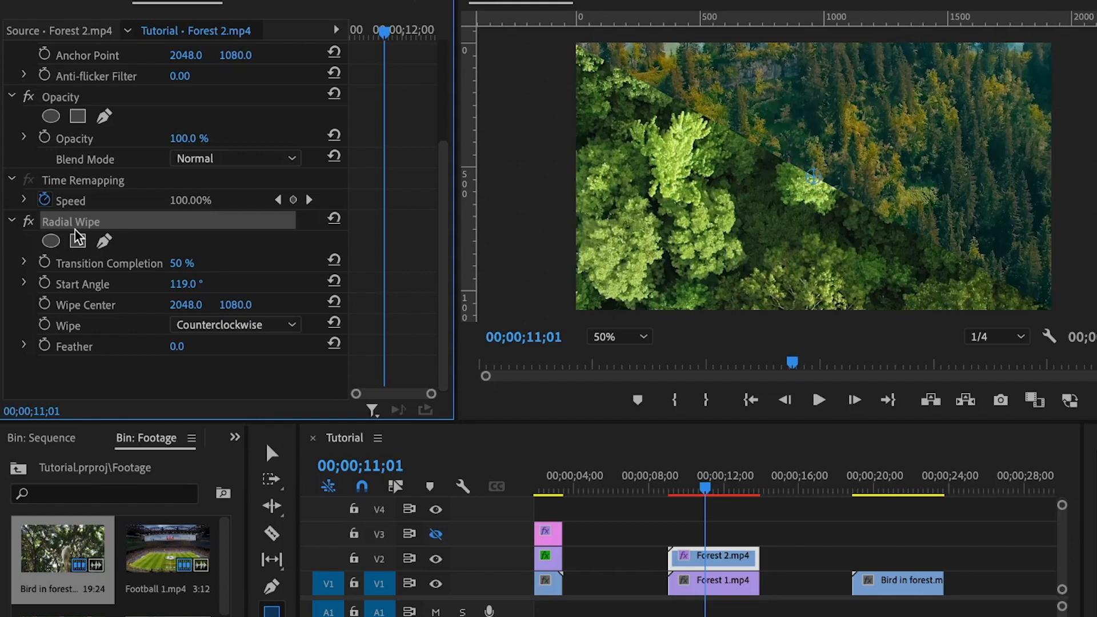
left_click(898, 581)
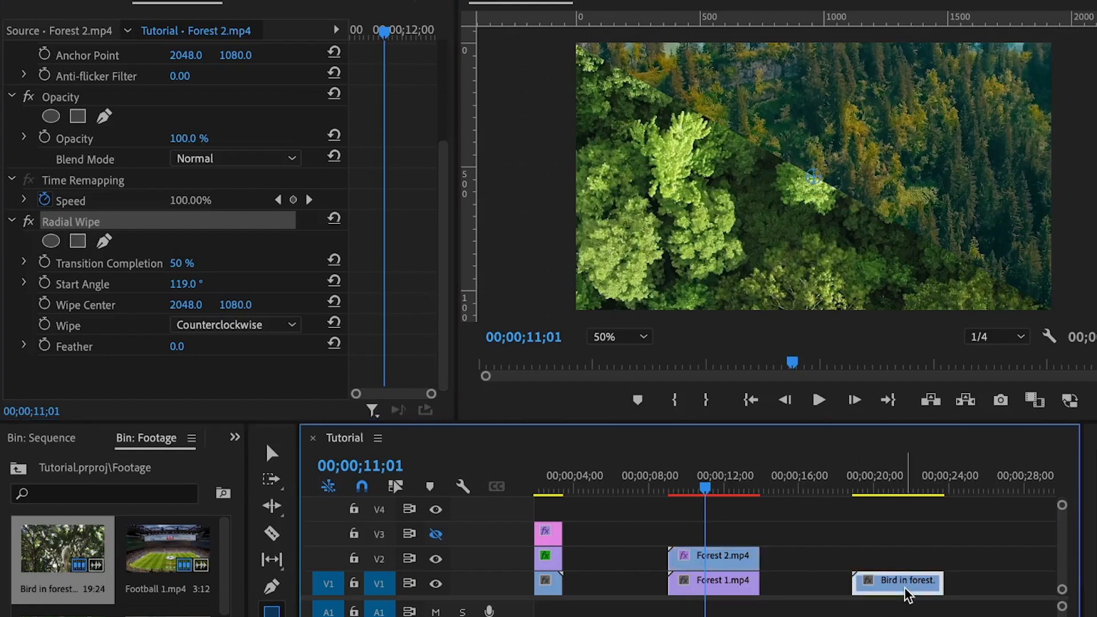
Move Bird in forest lower to Position Y 914 and shift Forest 2 up slightly.
left_click(712, 555)
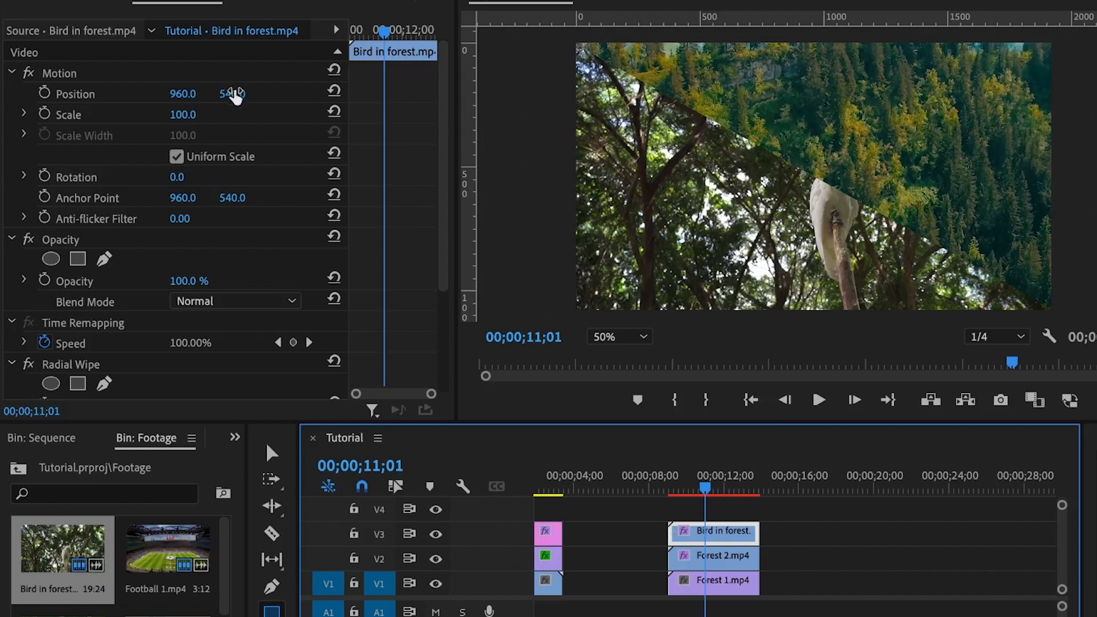
left_click_drag(231, 94, 231, 98)
type("914")
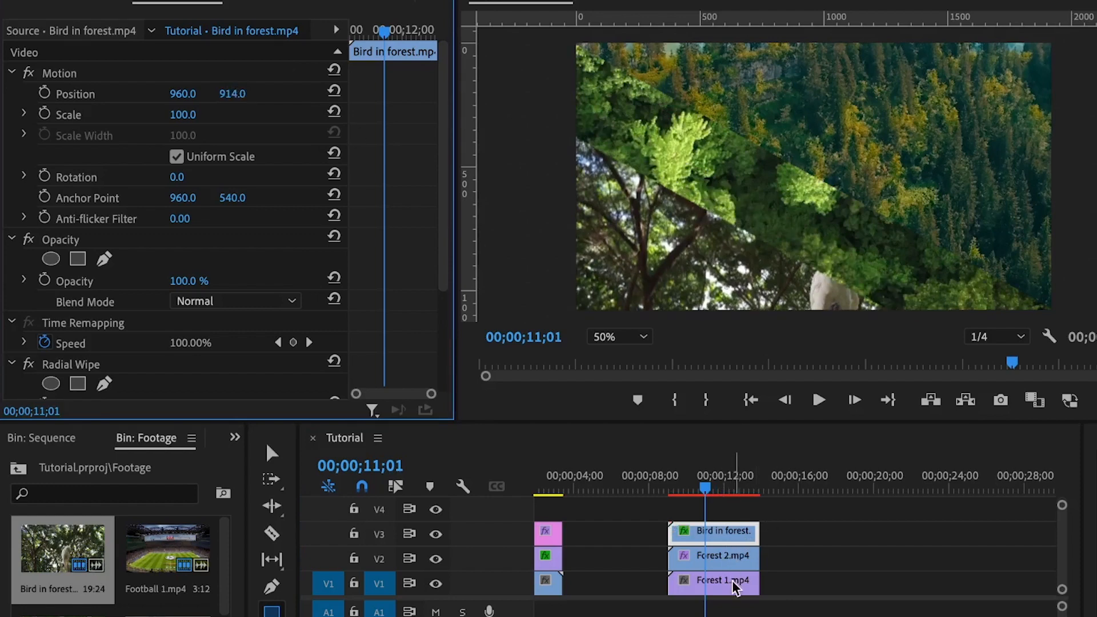
left_click(713, 558)
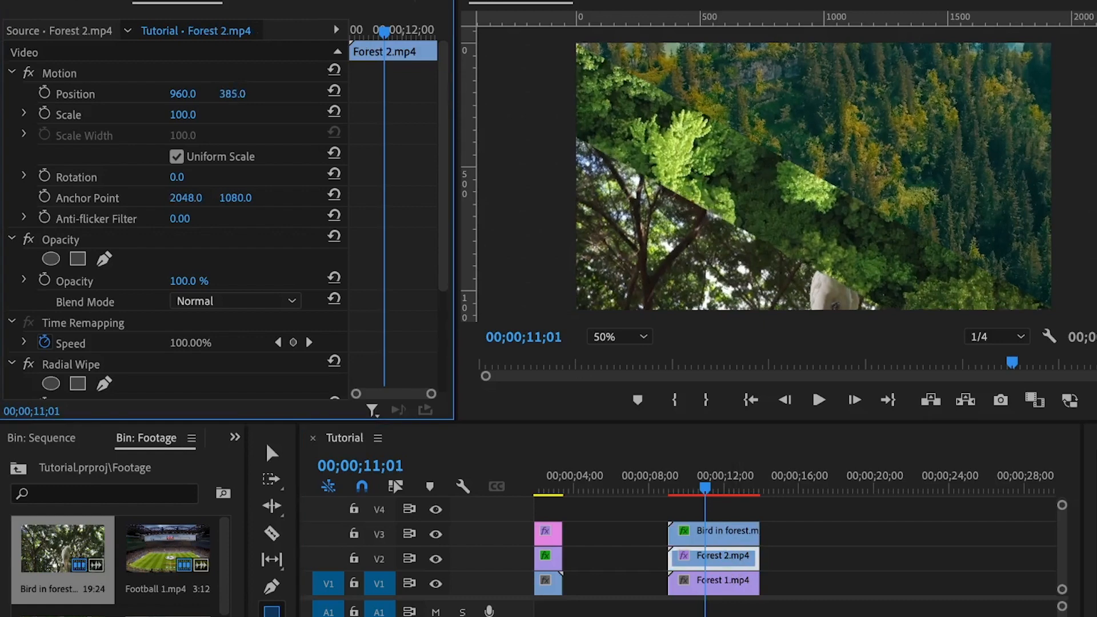
left_click_drag(241, 94, 233, 93)
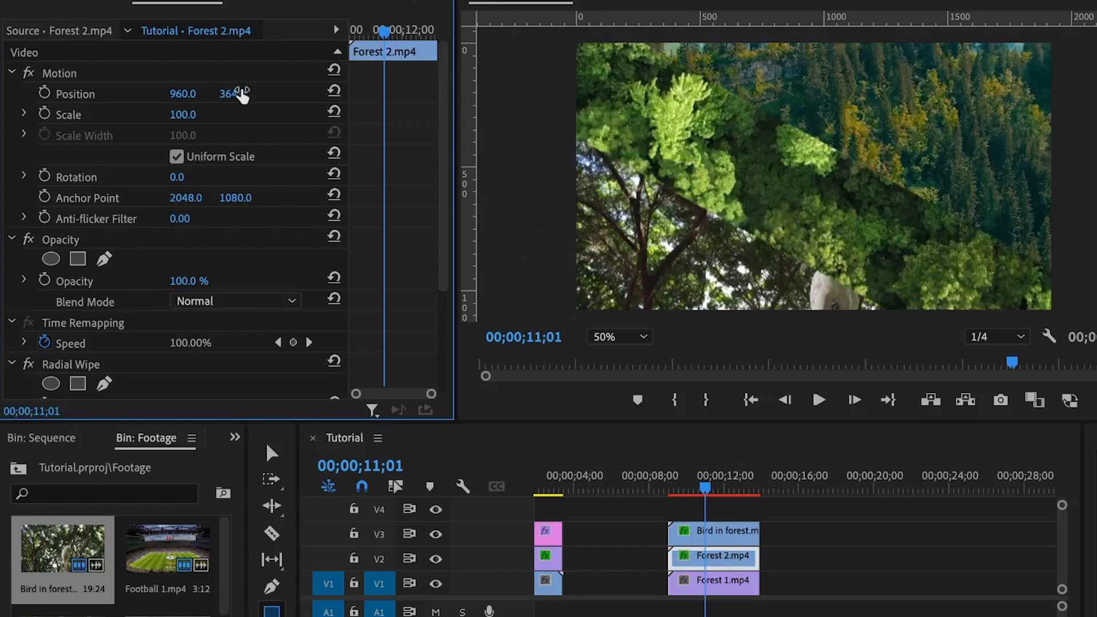